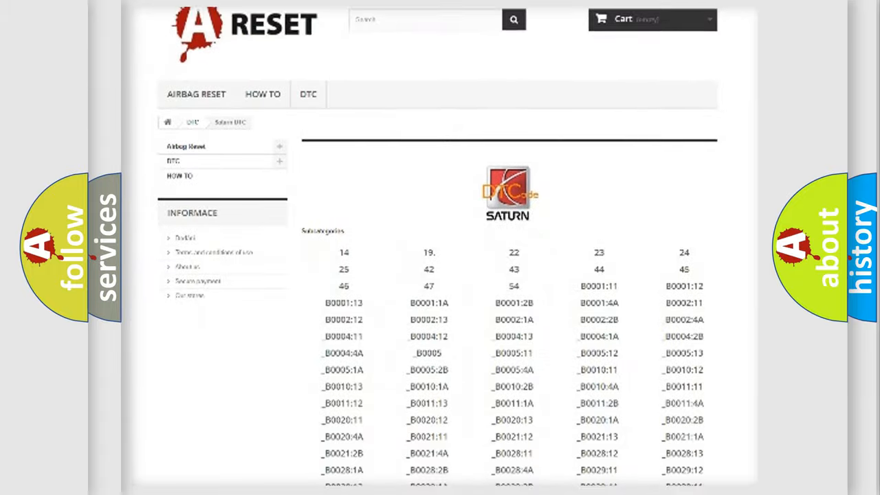
# Scroll down the Saturn DTC code list toward the B1 entries, then back up.
pyautogui.scroll(-3)
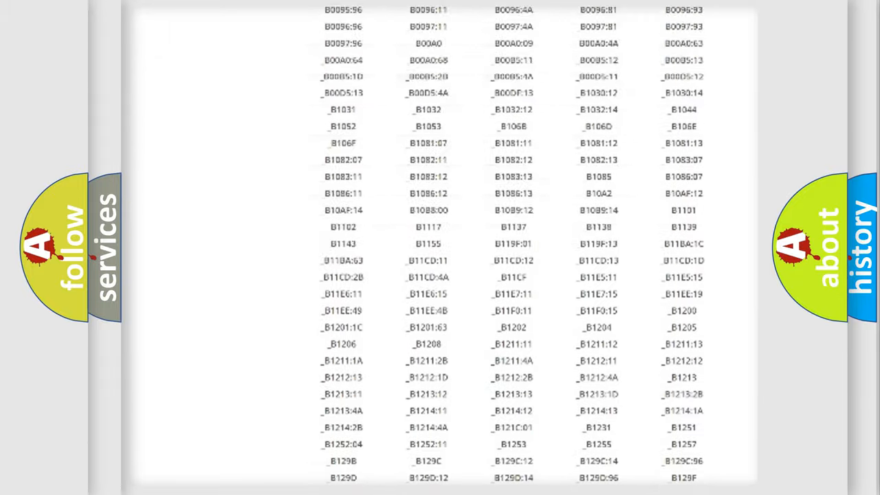
pyautogui.scroll(3)
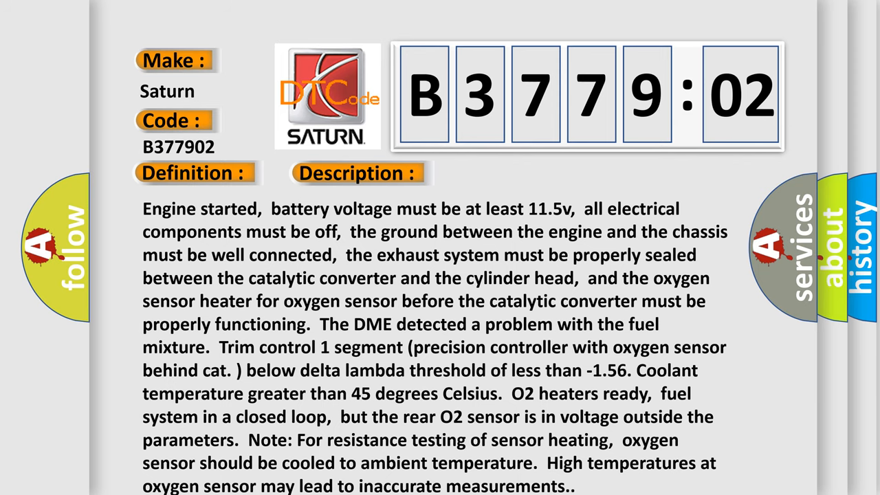
# Advance from the B377902 Description slide to the Cause slide.
pyautogui.click(505, 173)
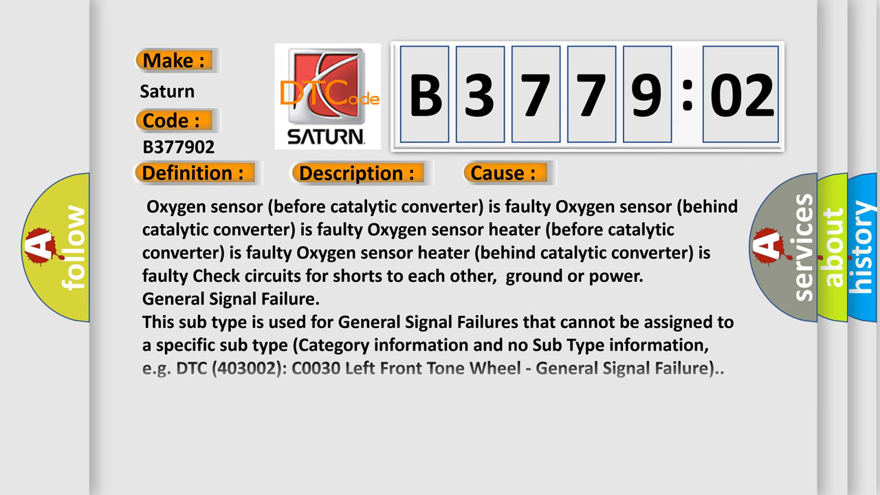